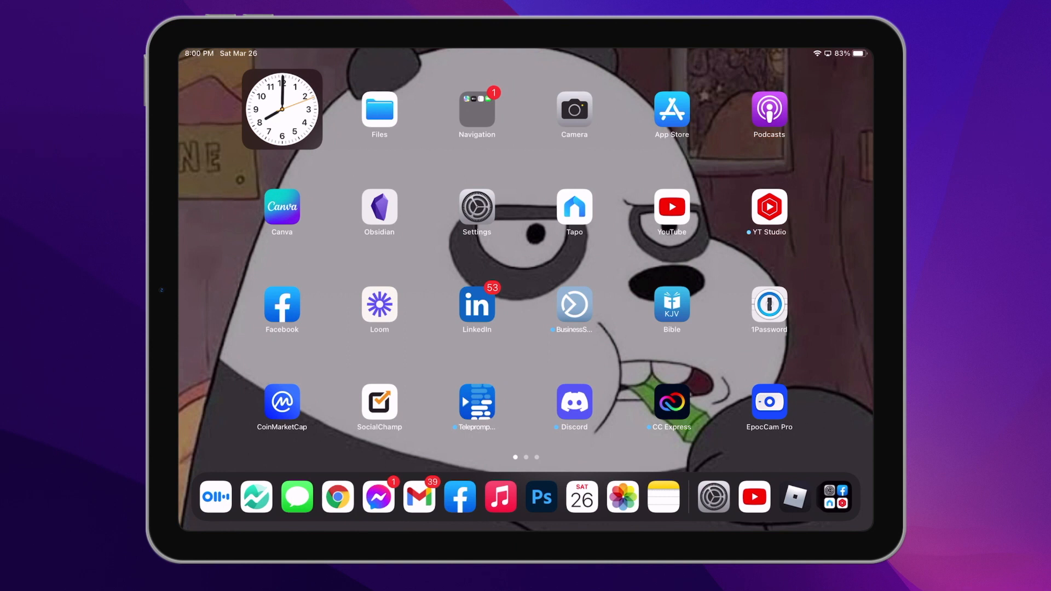
Launch the Settings app from the Home Screen, landing on its General page
click(476, 206)
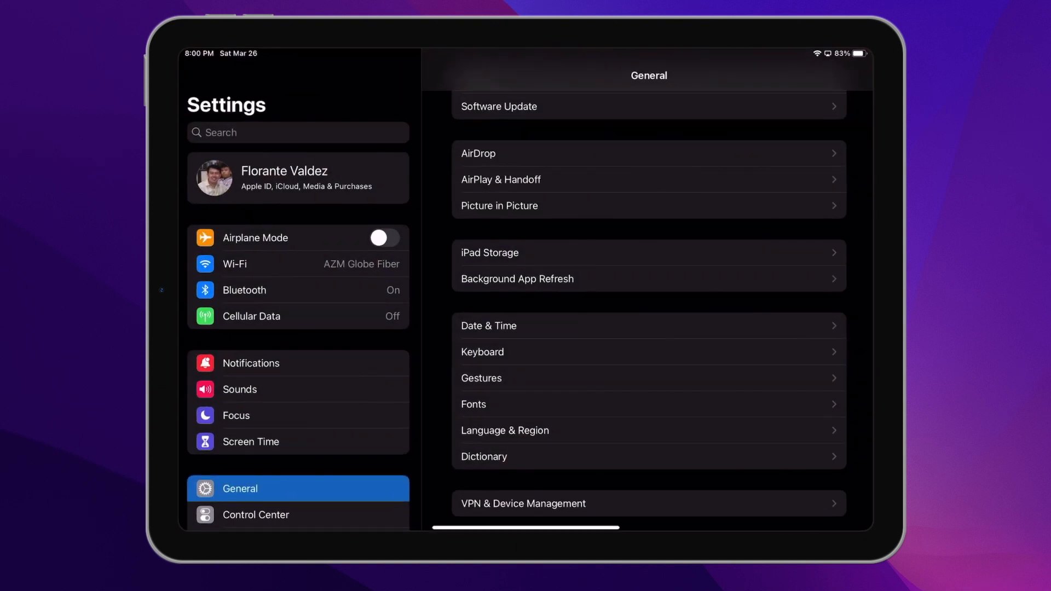